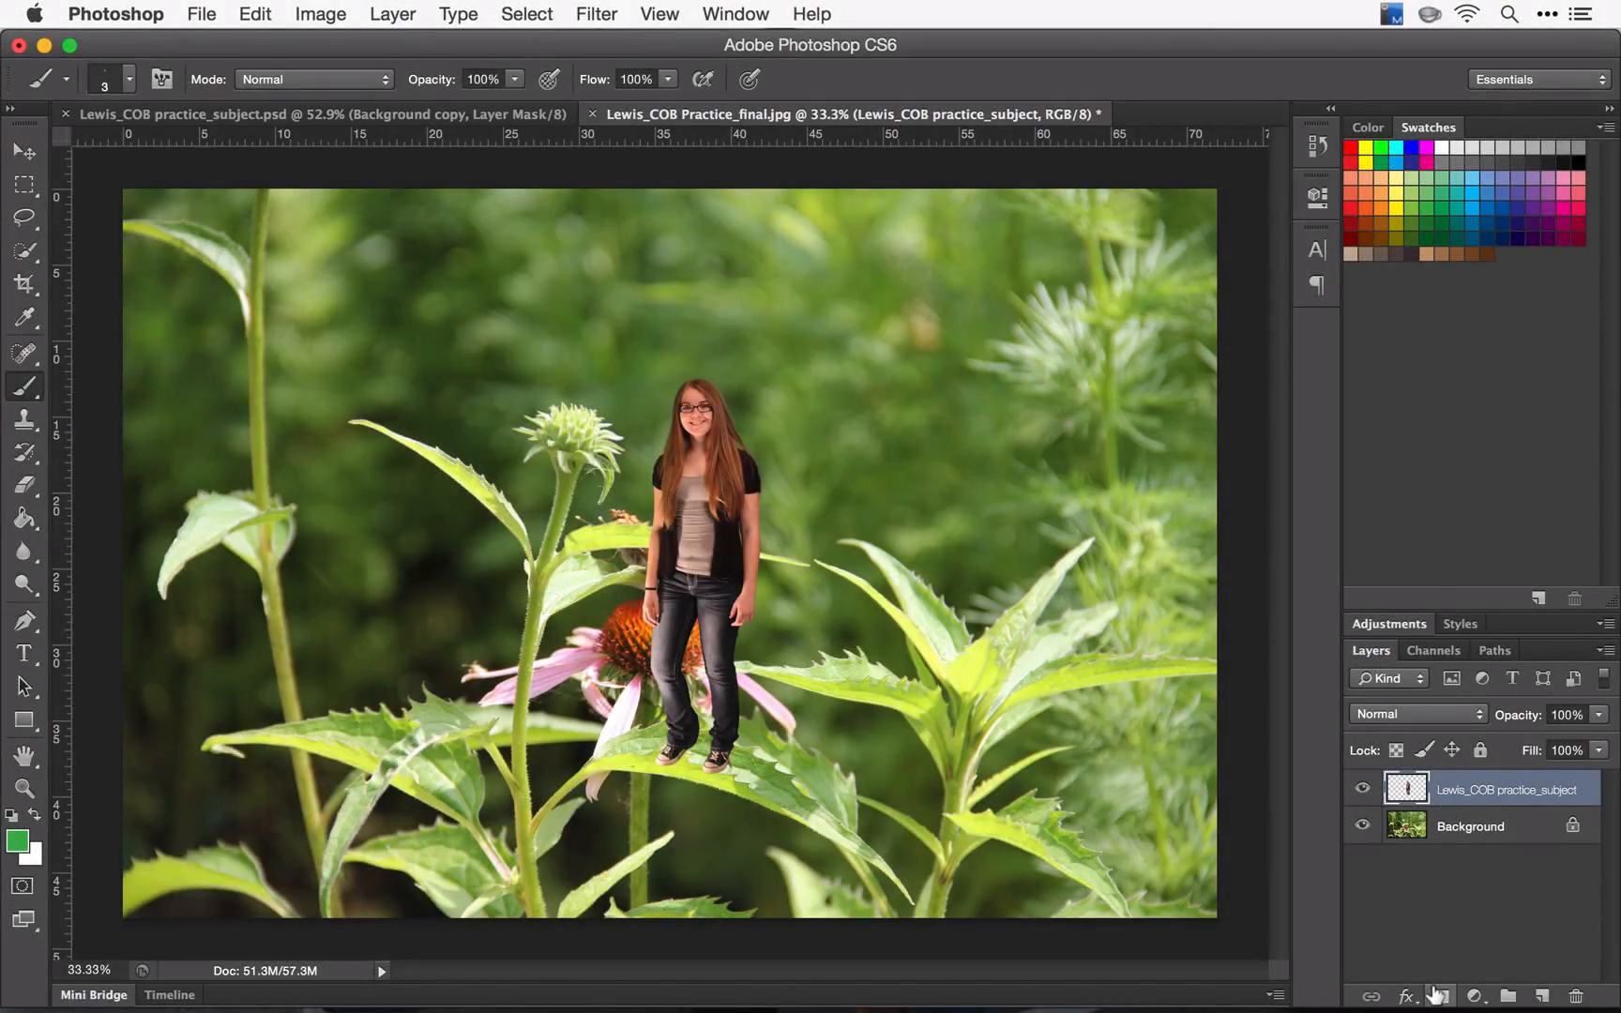
- Add a layer mask to the girl's layer from the Layers panel
click(1435, 996)
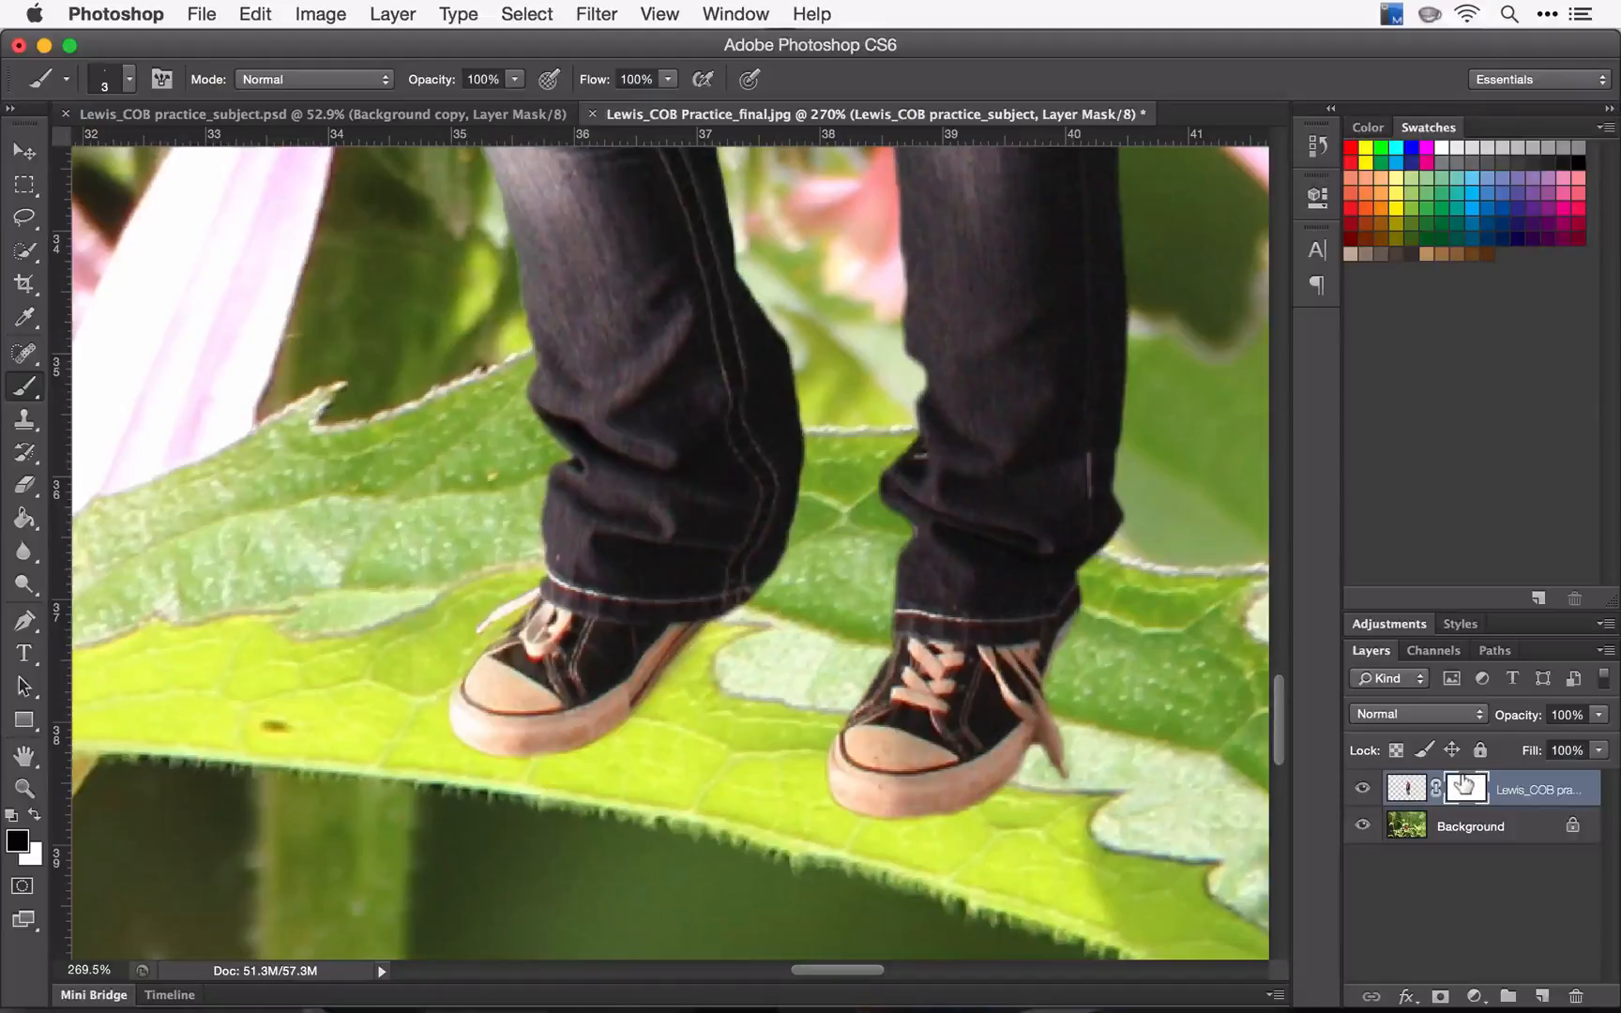
- Paint black on the mask over the right sneaker's sole so the leaf edge overlaps it
click(1465, 788)
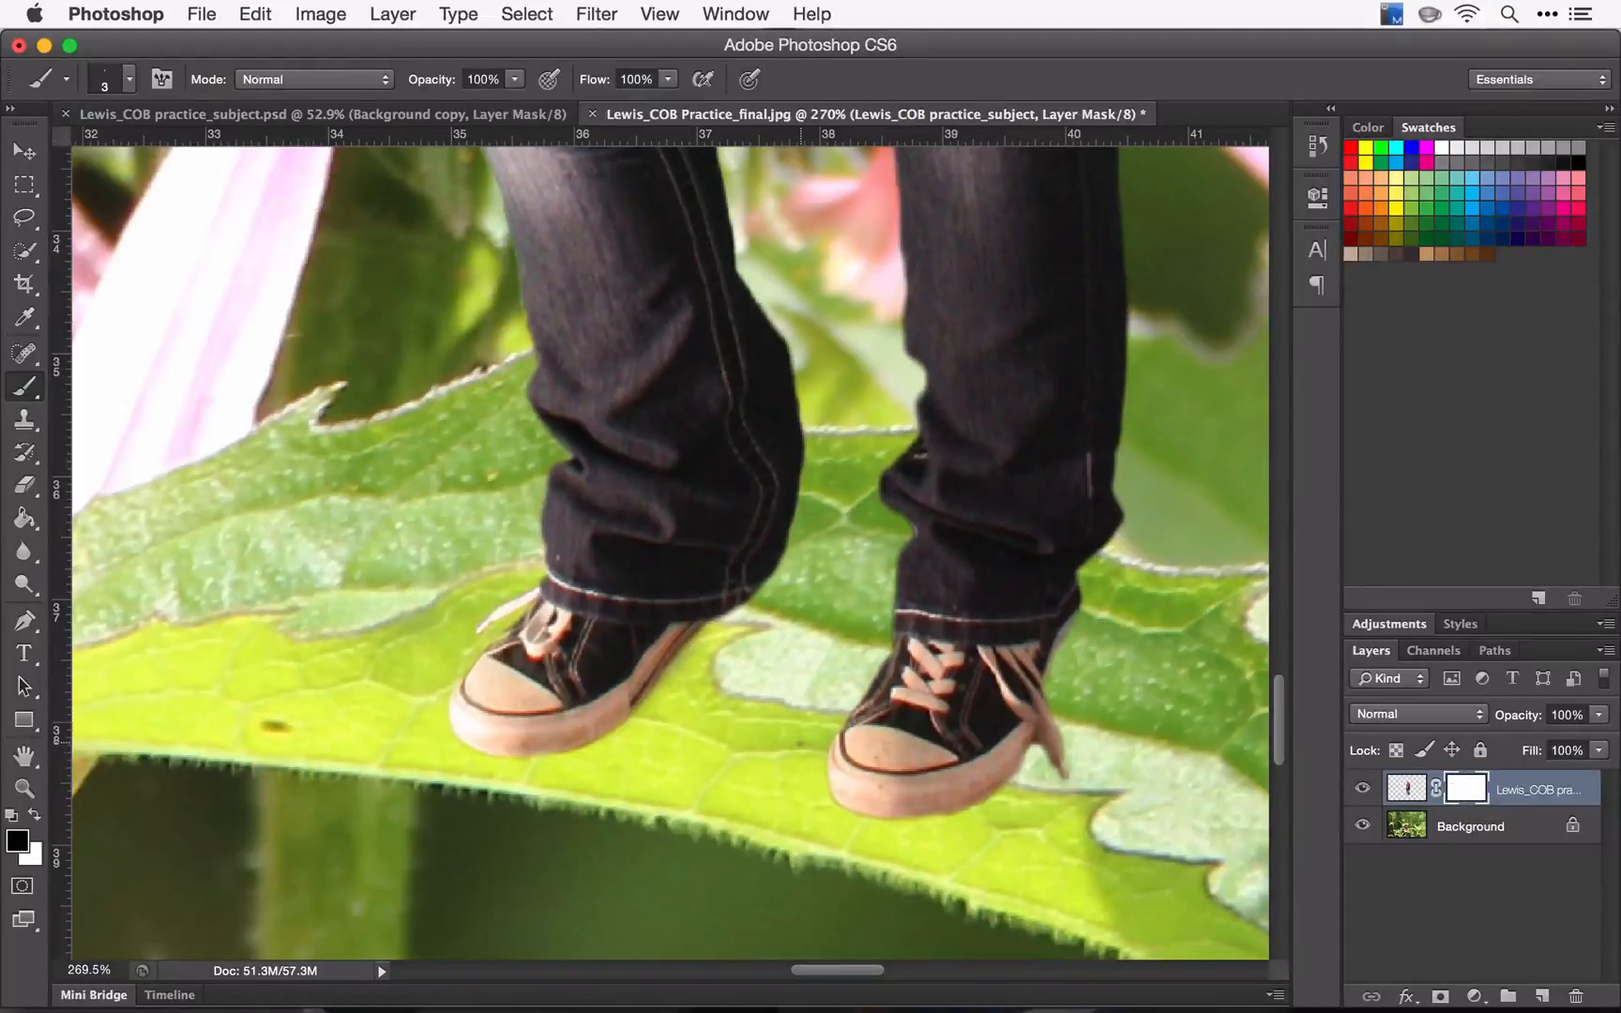
drag(795, 744, 930, 786)
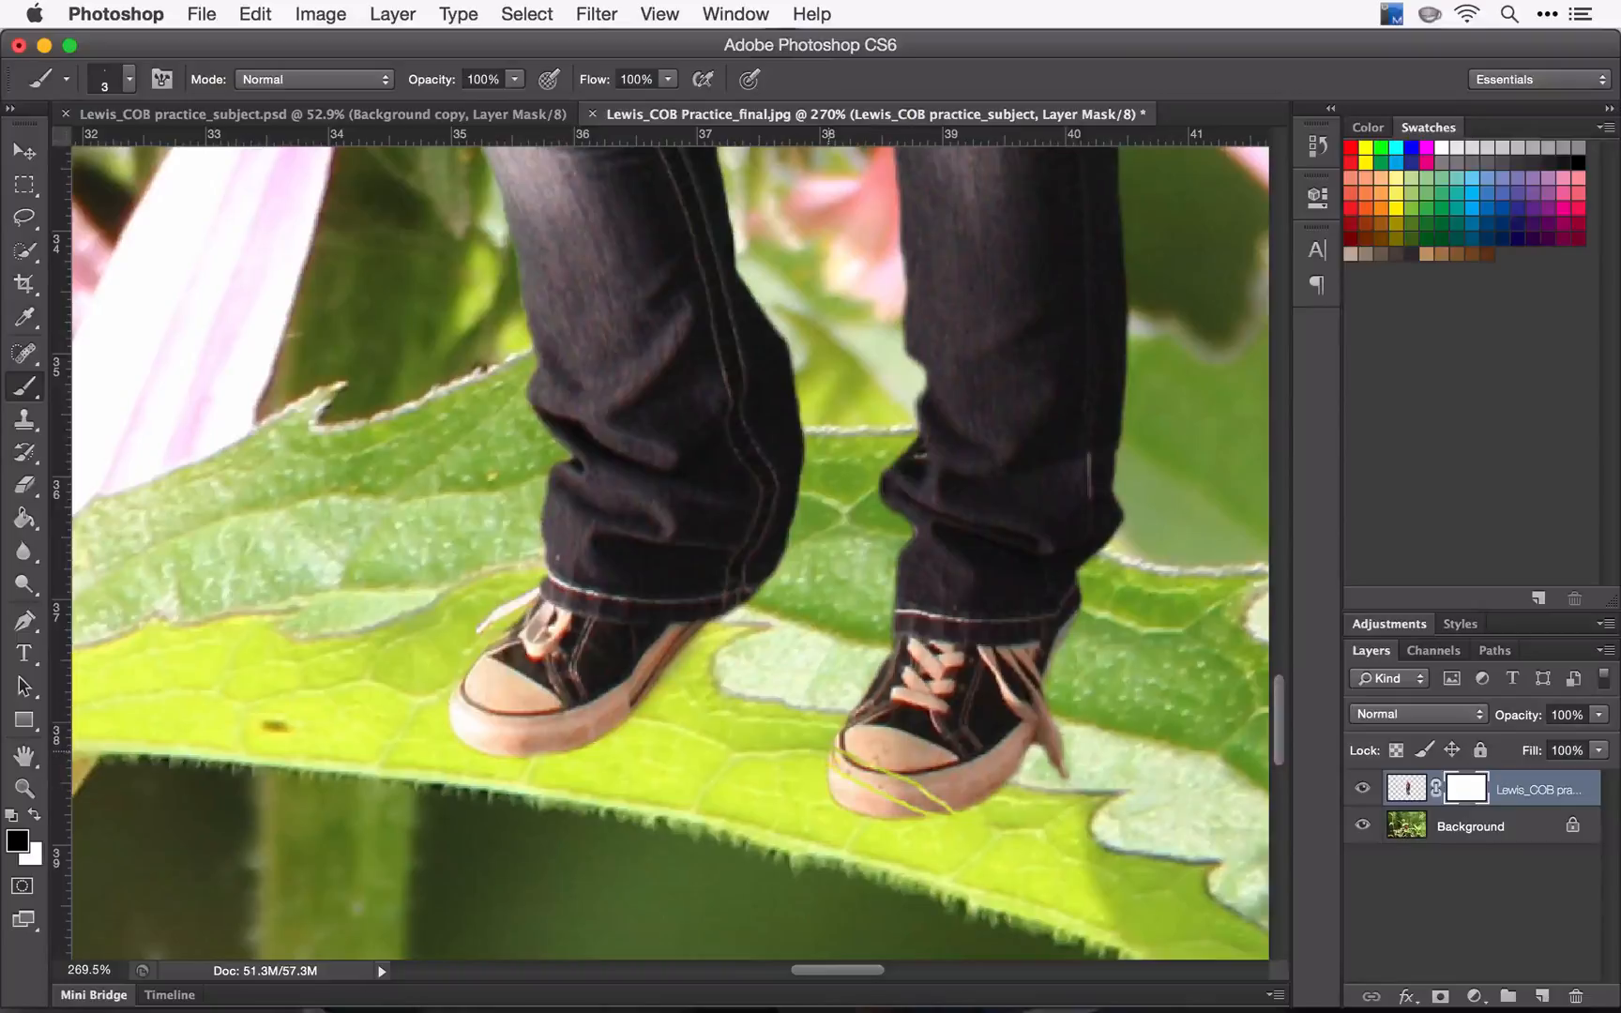
drag(857, 754, 930, 796)
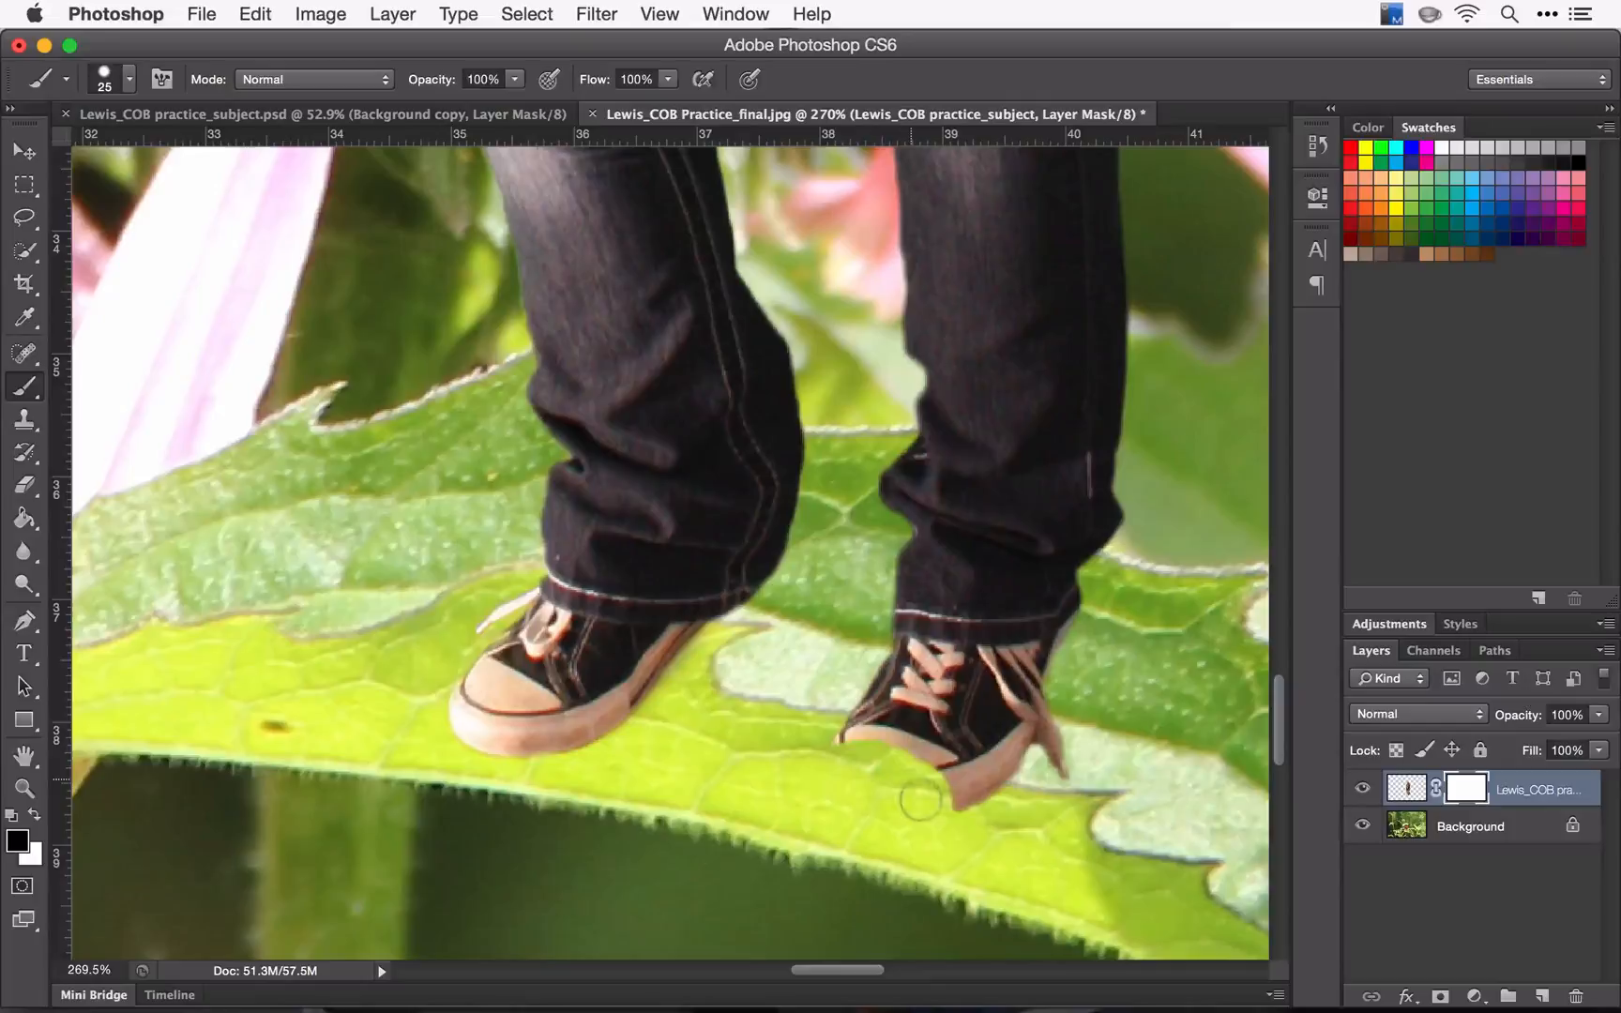
mouse_move(951, 812)
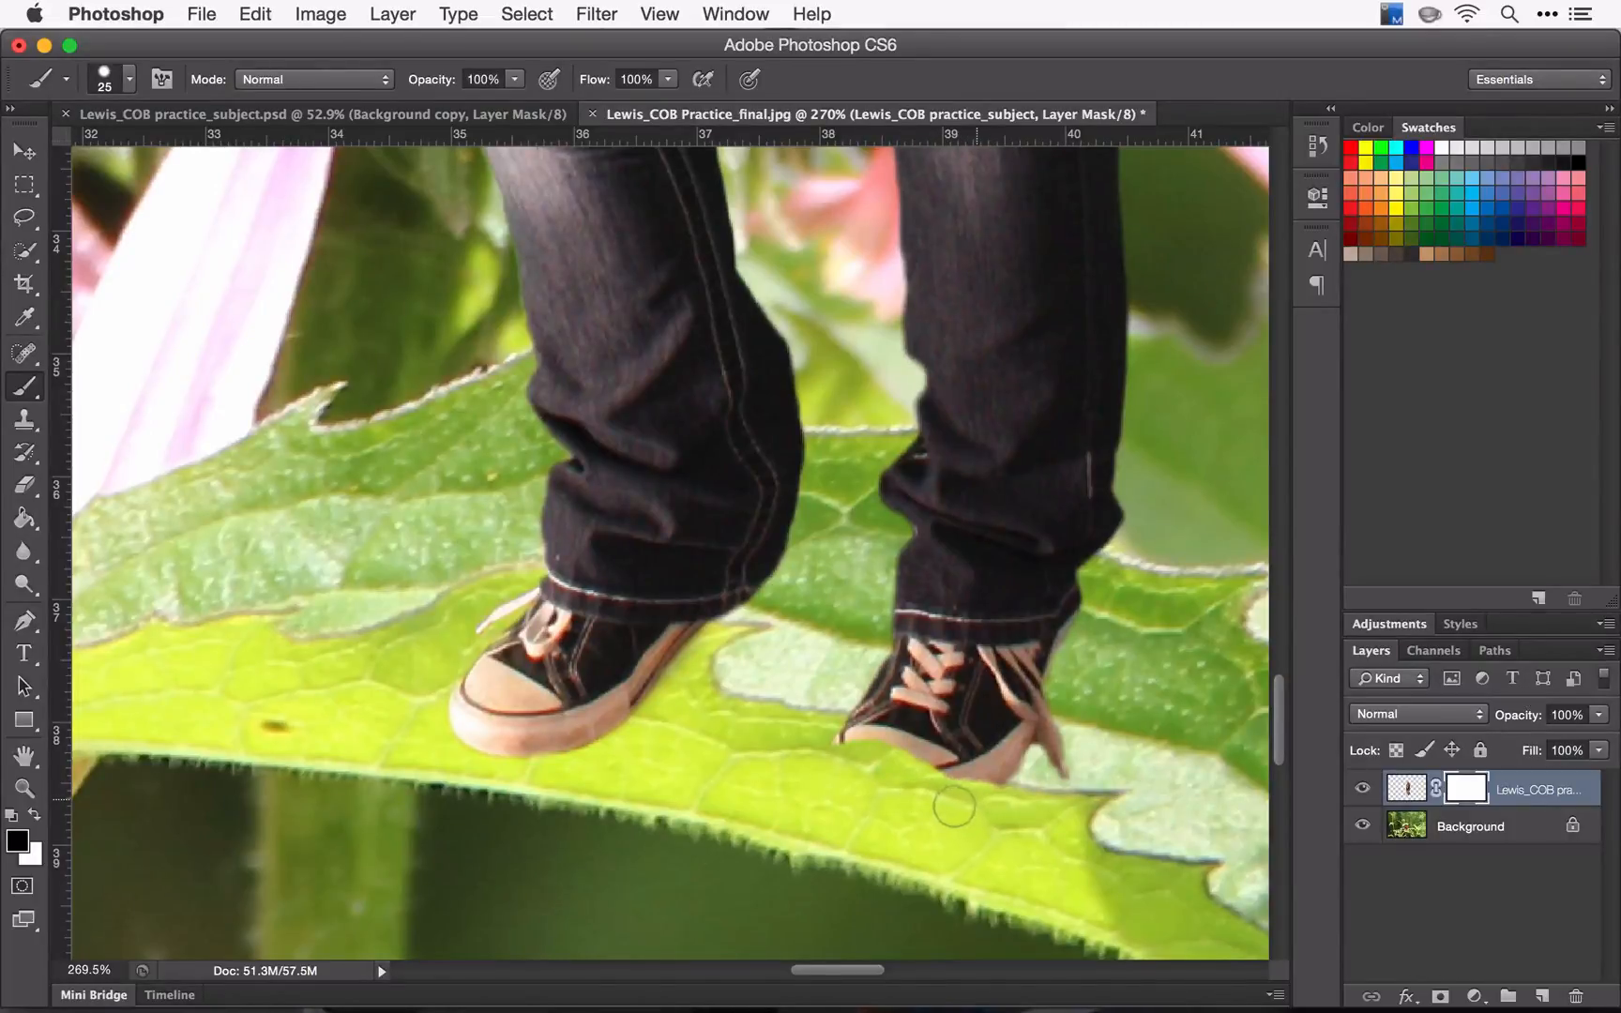
mouse_move(859, 759)
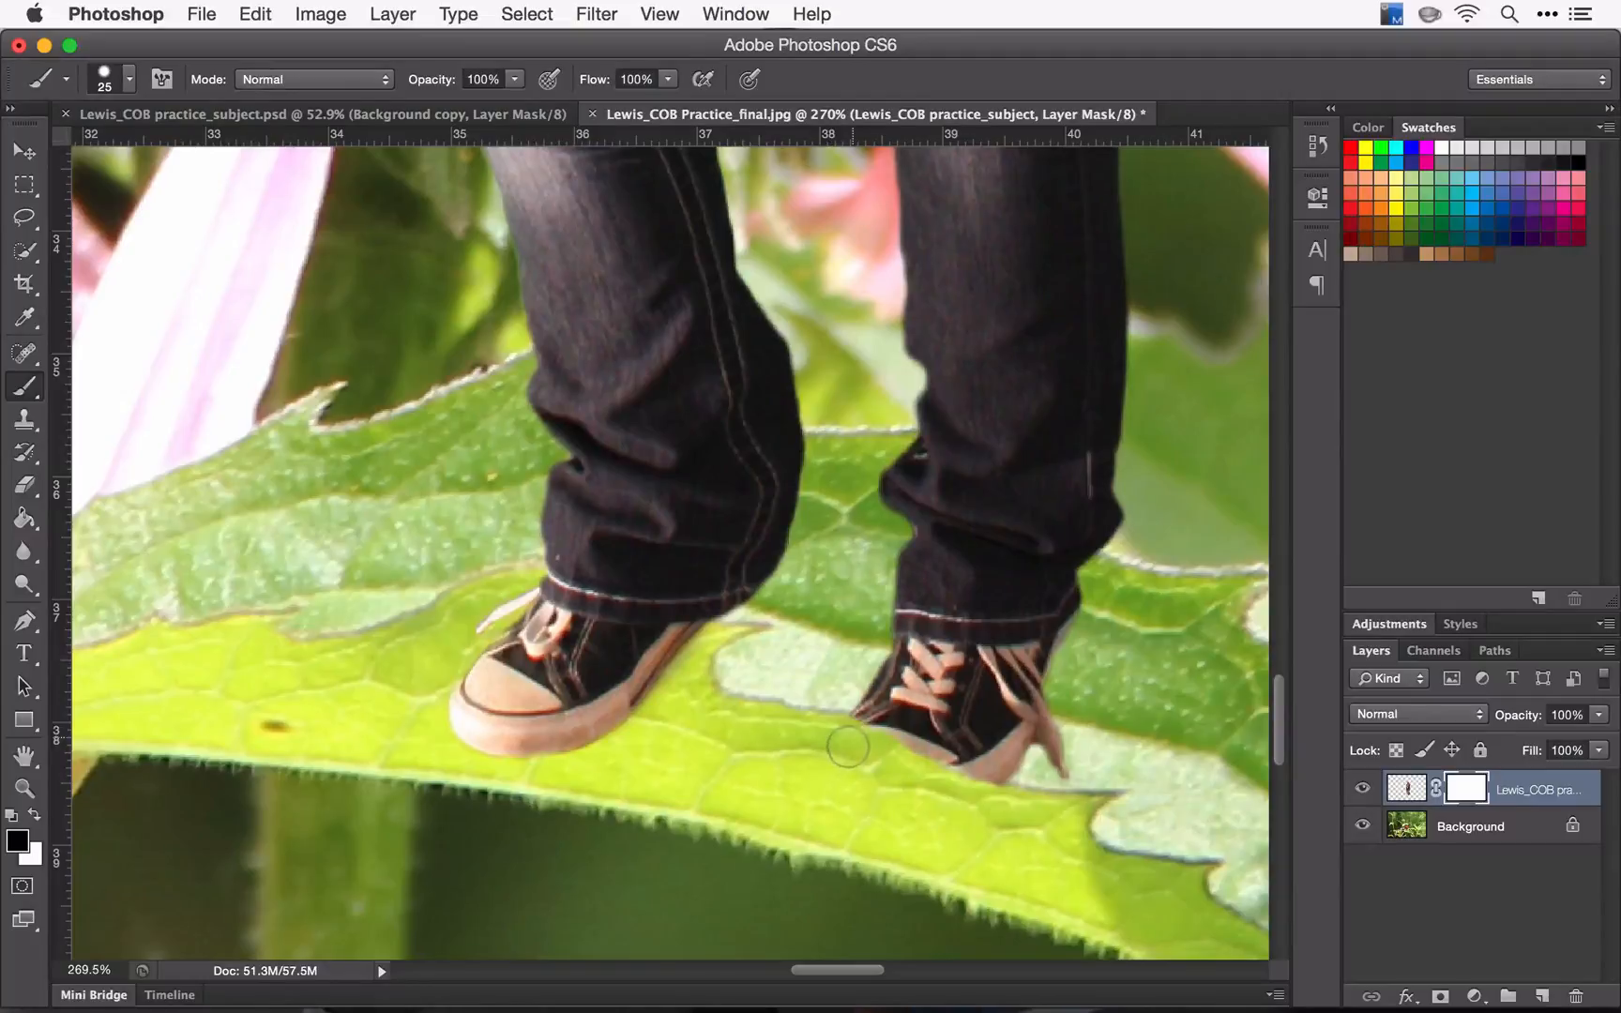
mouse_move(872, 753)
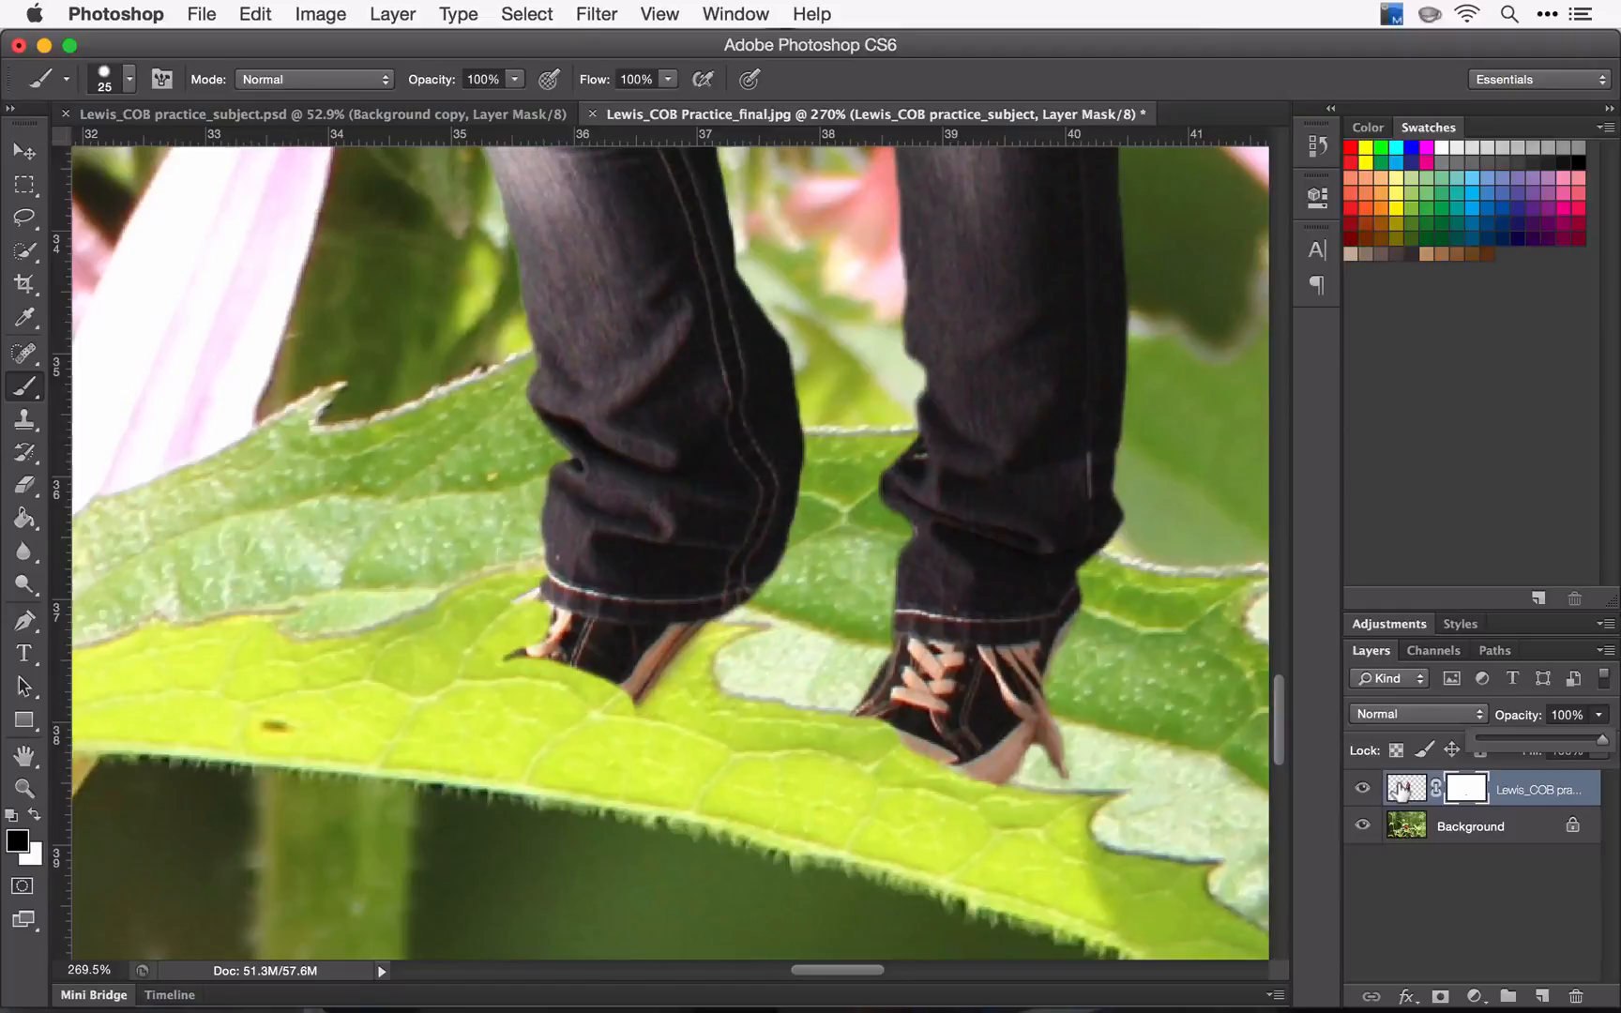
drag(1581, 751, 1525, 750)
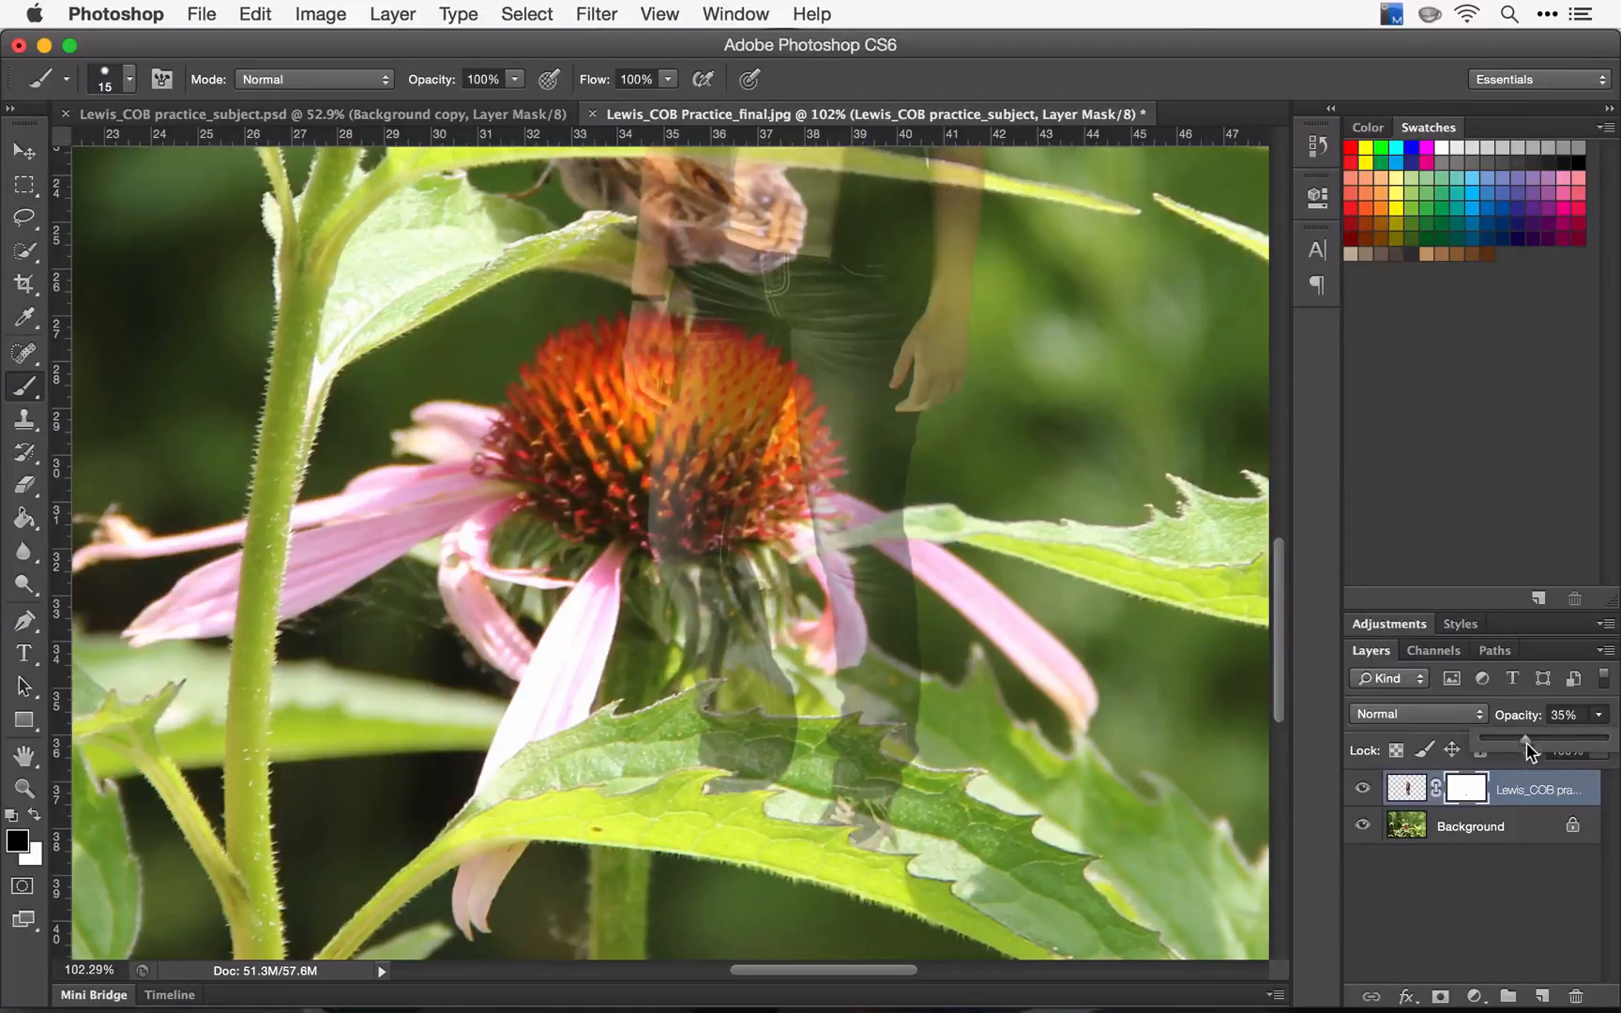
drag(1527, 736, 1596, 735)
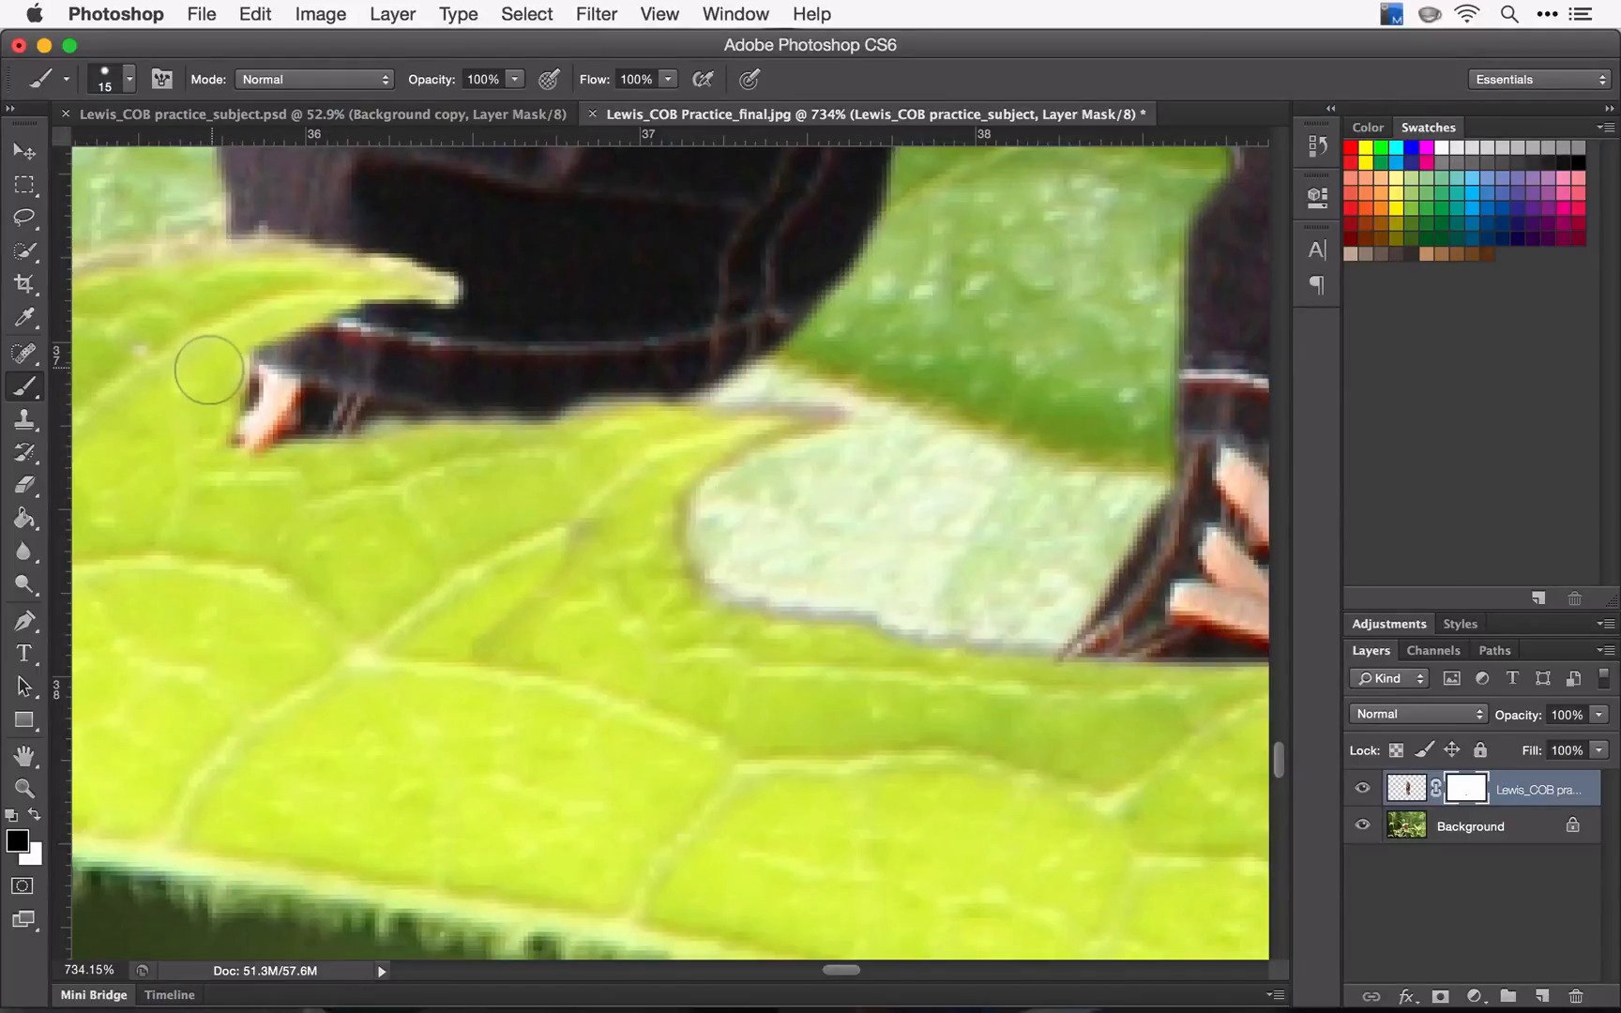
mouse_move(250, 308)
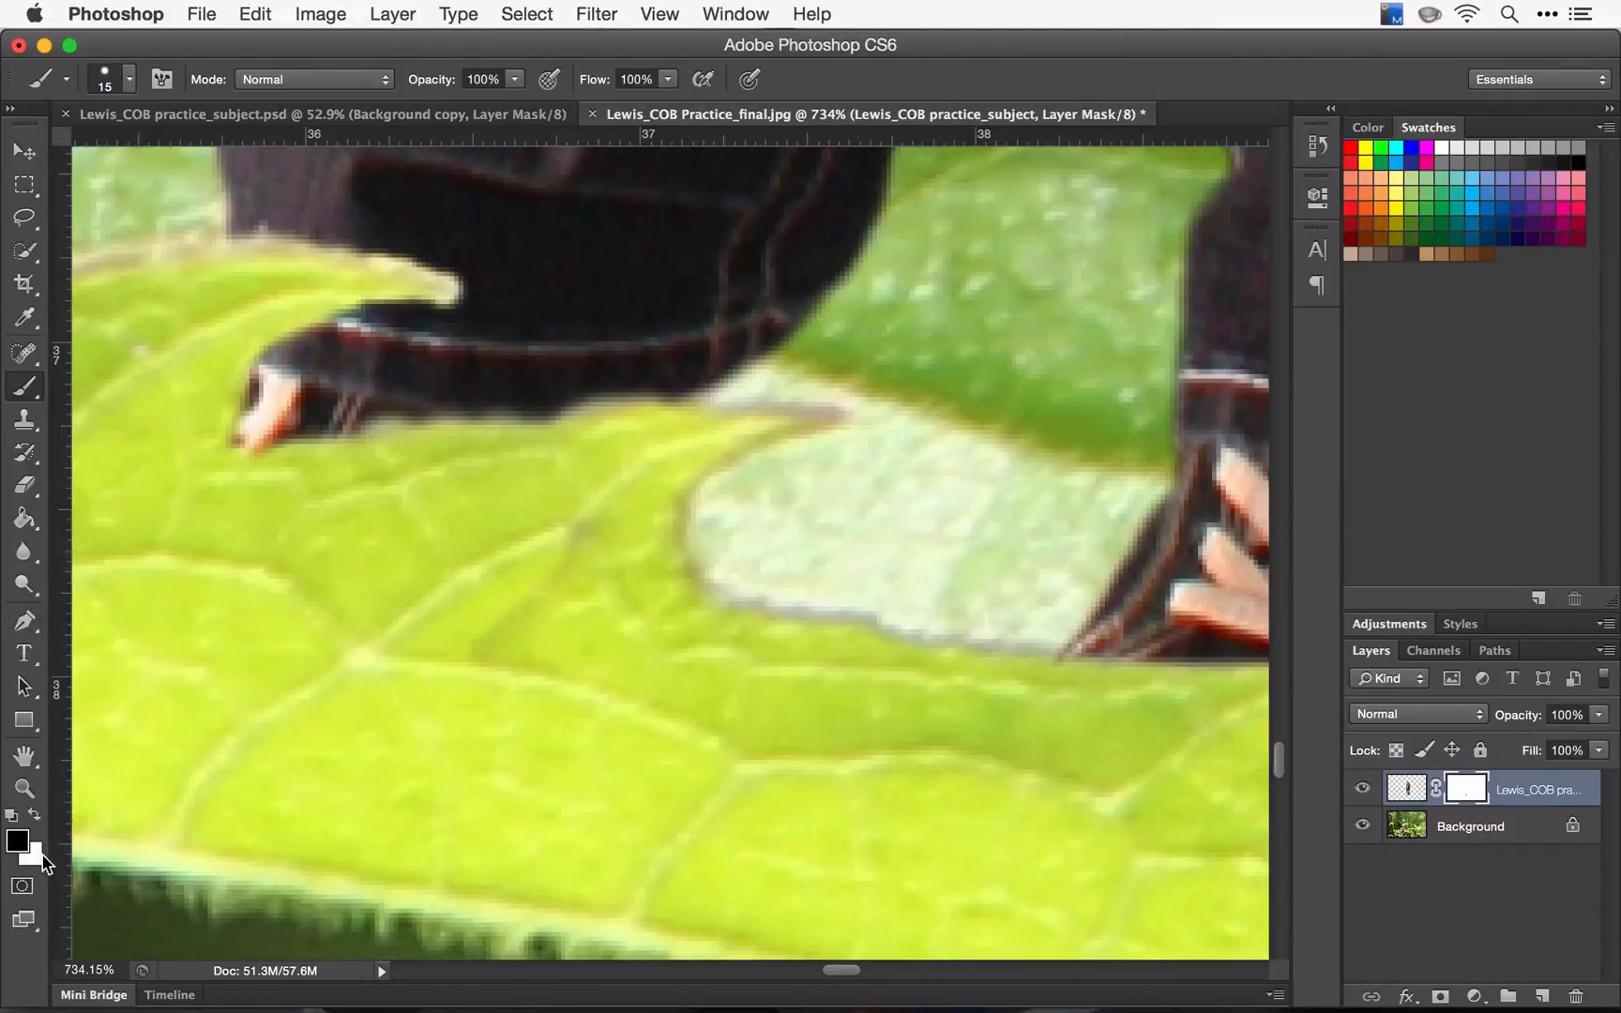
mouse_move(17, 841)
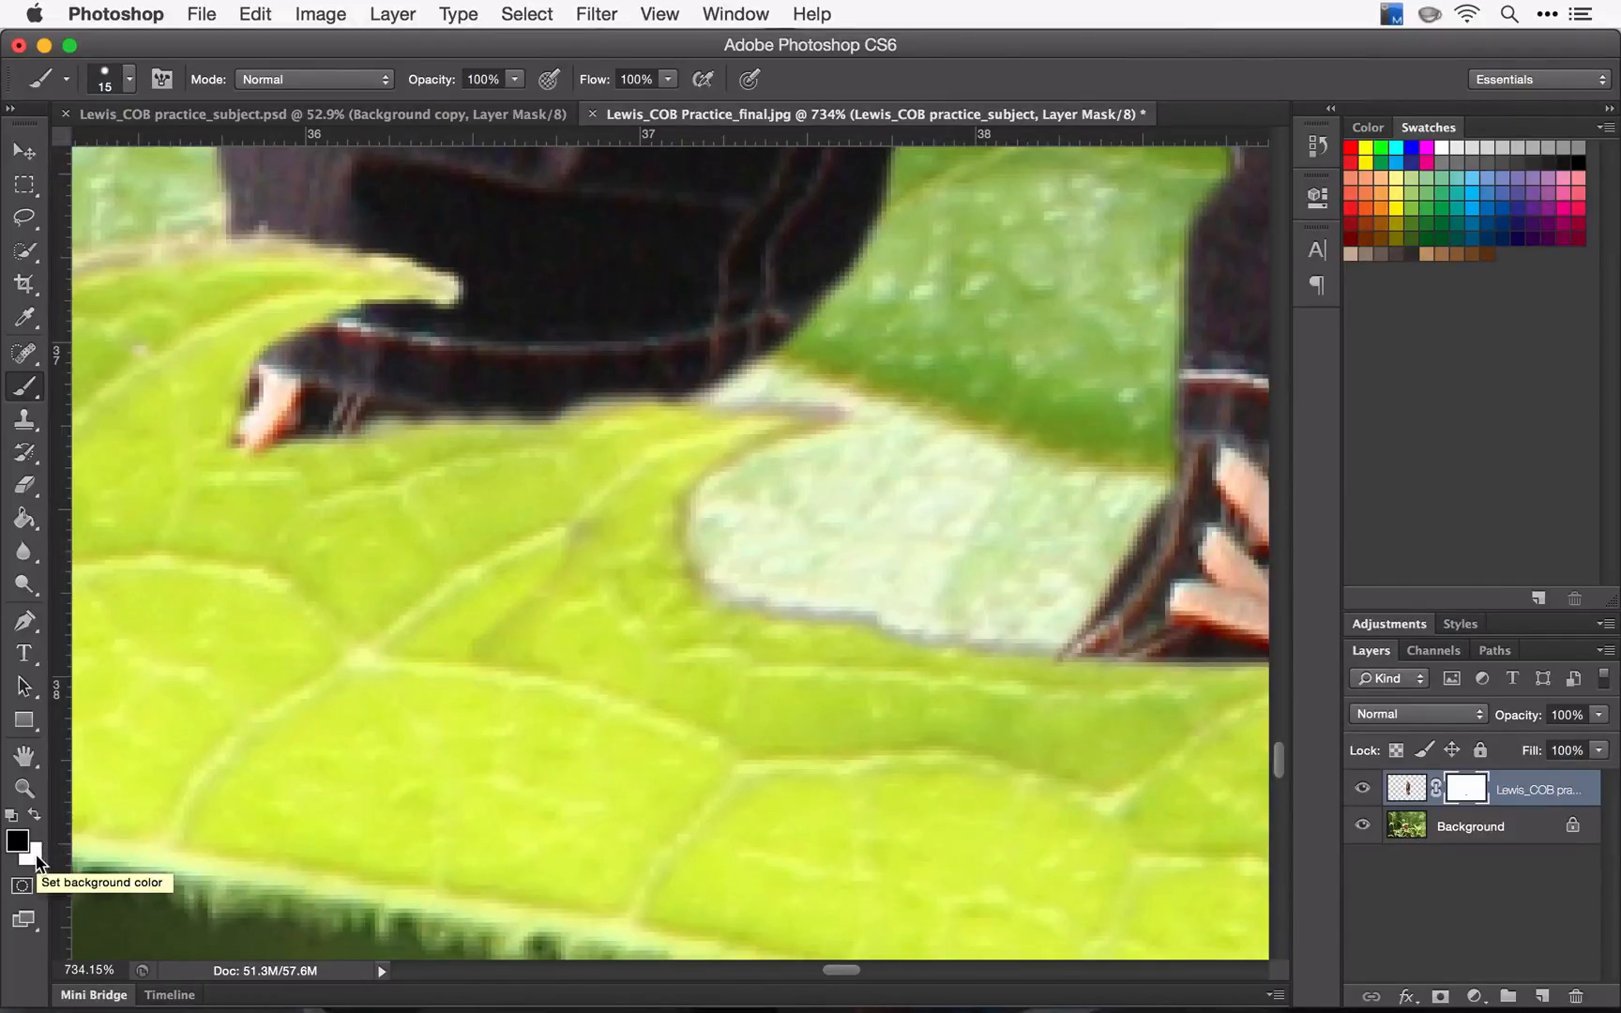
mouse_move(22, 787)
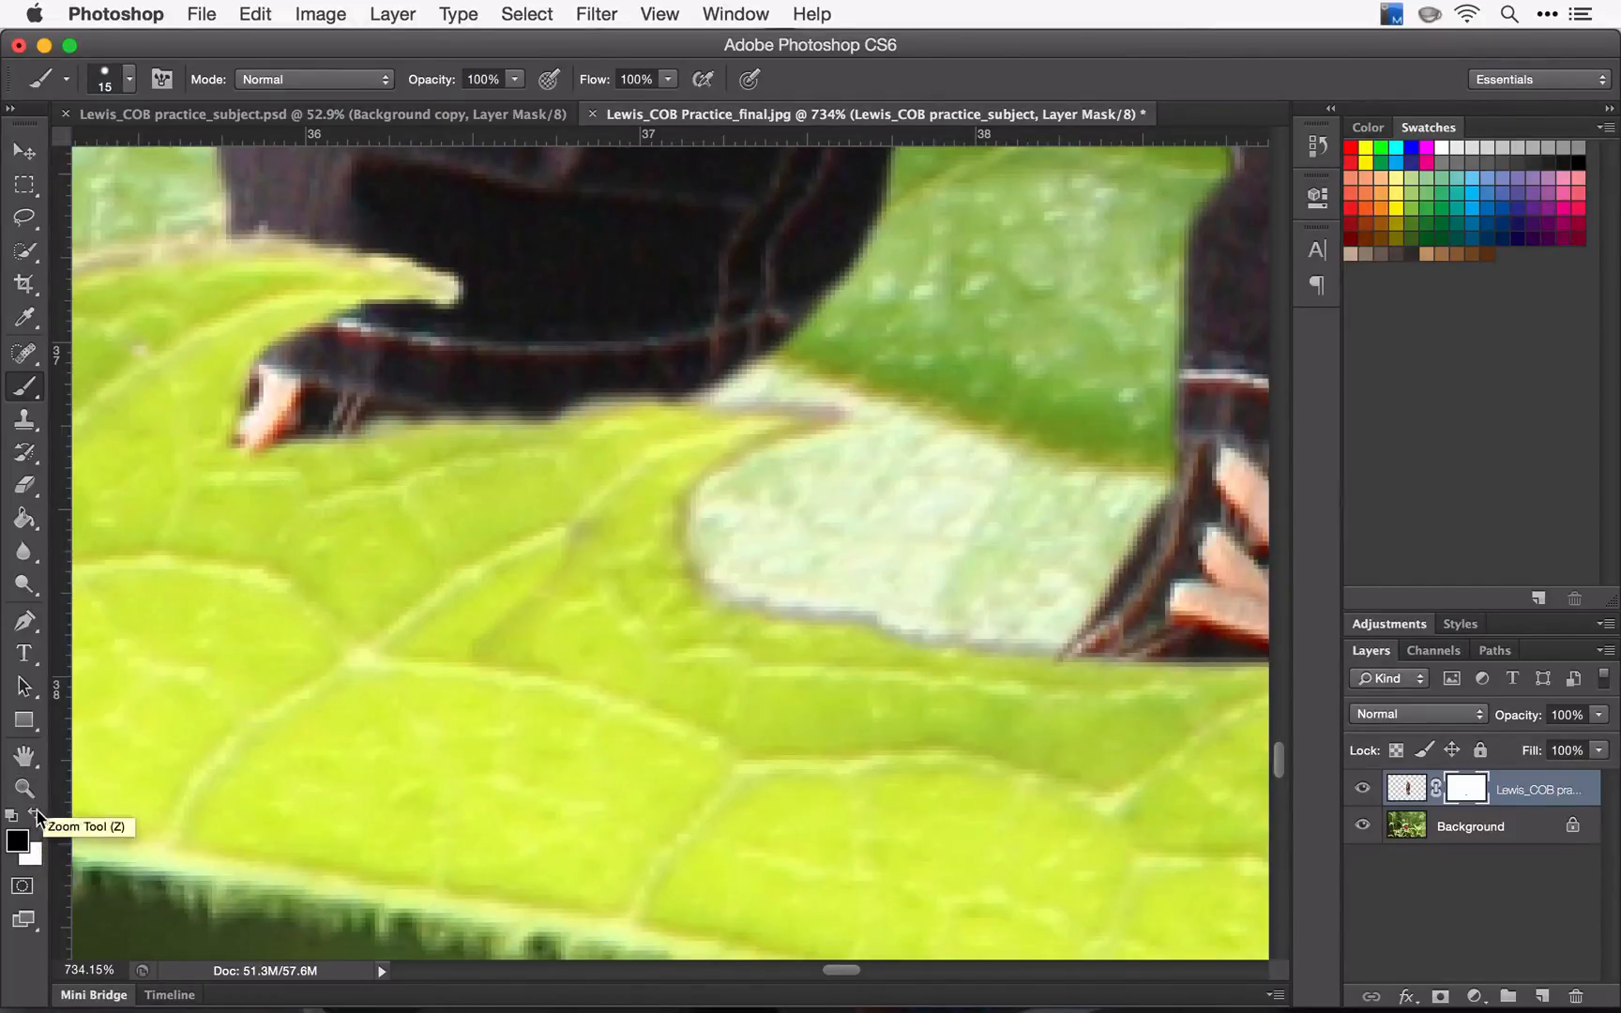